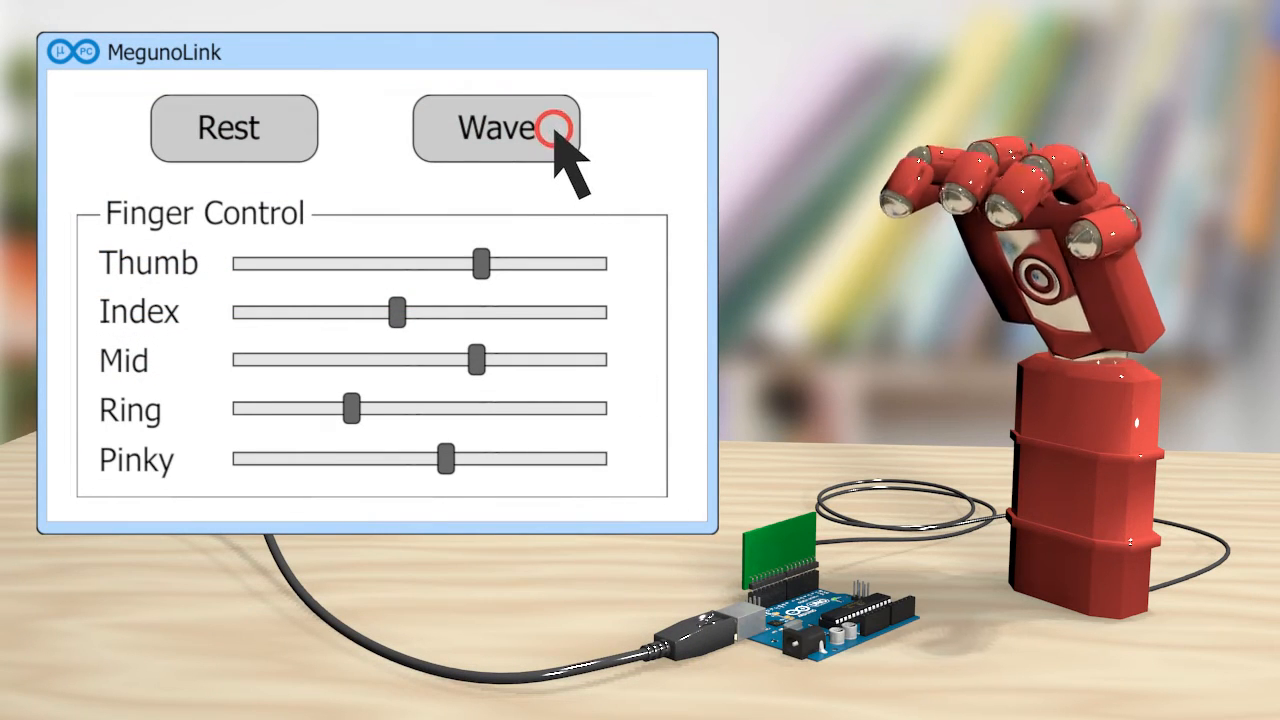
Trigger the Wave command so the red robotic hand sways its raised fingers
click(496, 128)
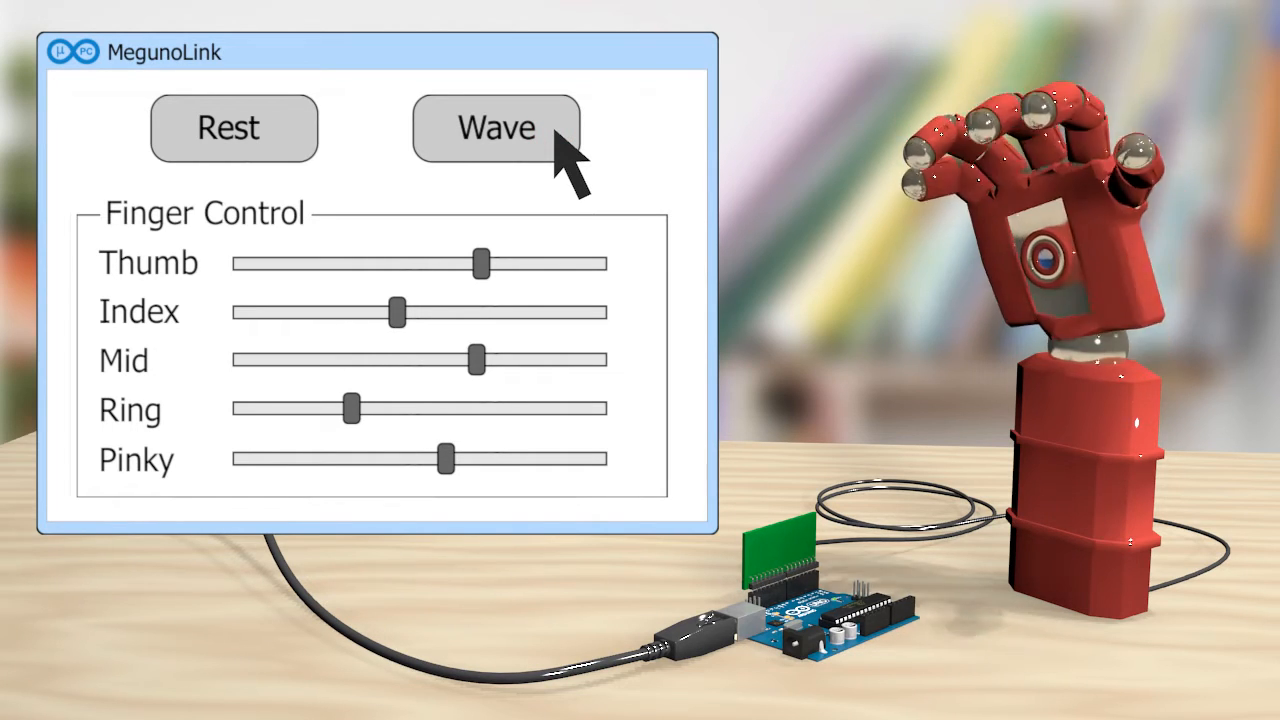